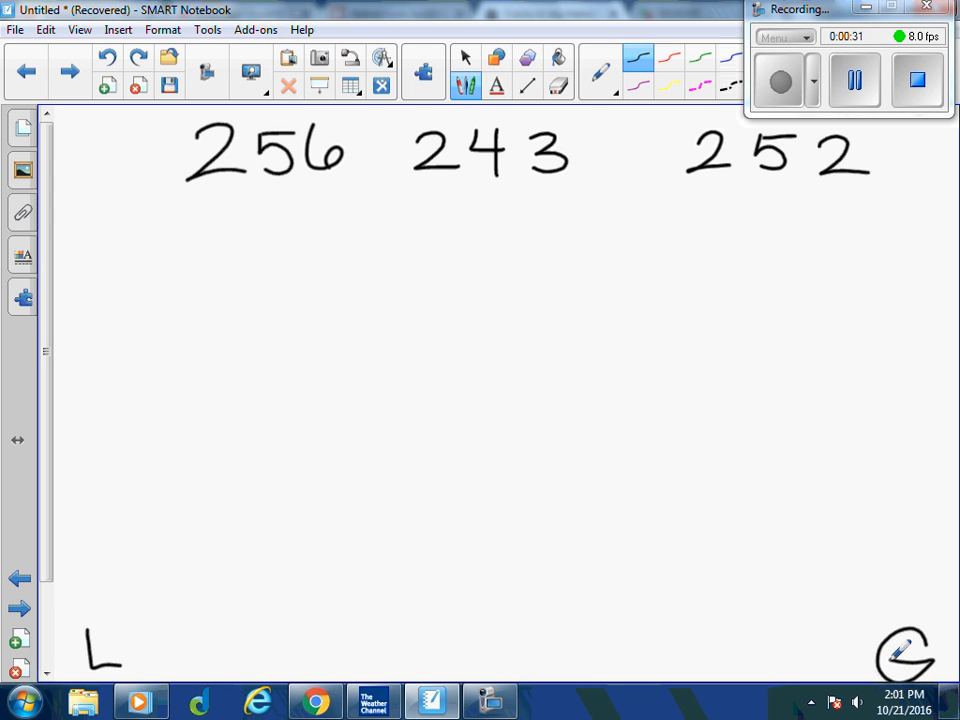
Draw the chart outline, header line and two dividers labelled H, T, O under 256, 243, 252.
left_click_drag(272, 268, 272, 444)
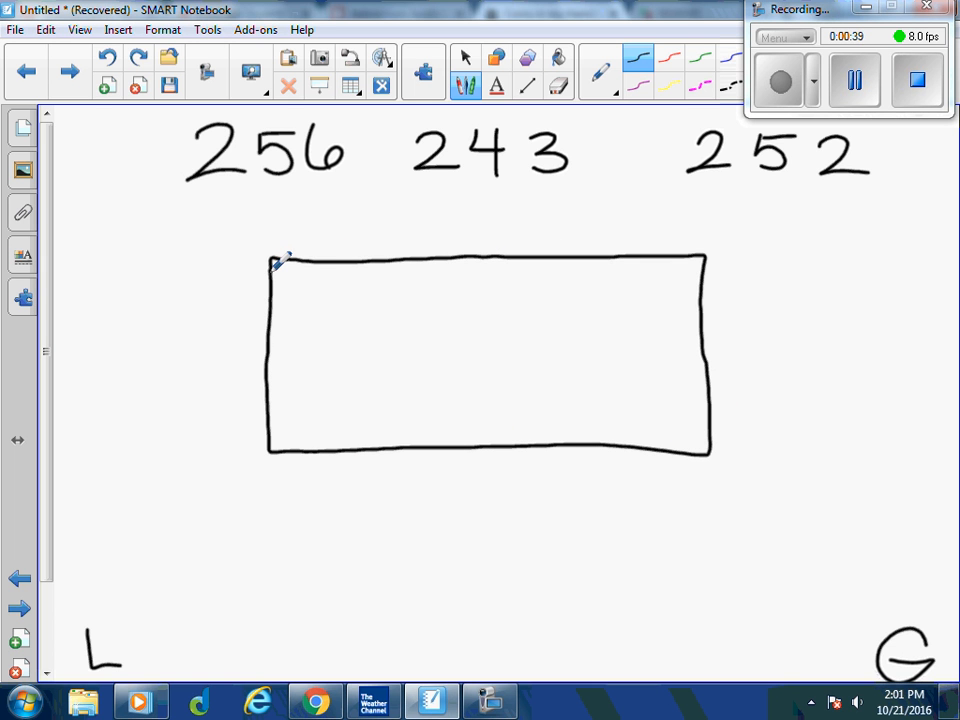
left_click_drag(276, 288, 504, 280)
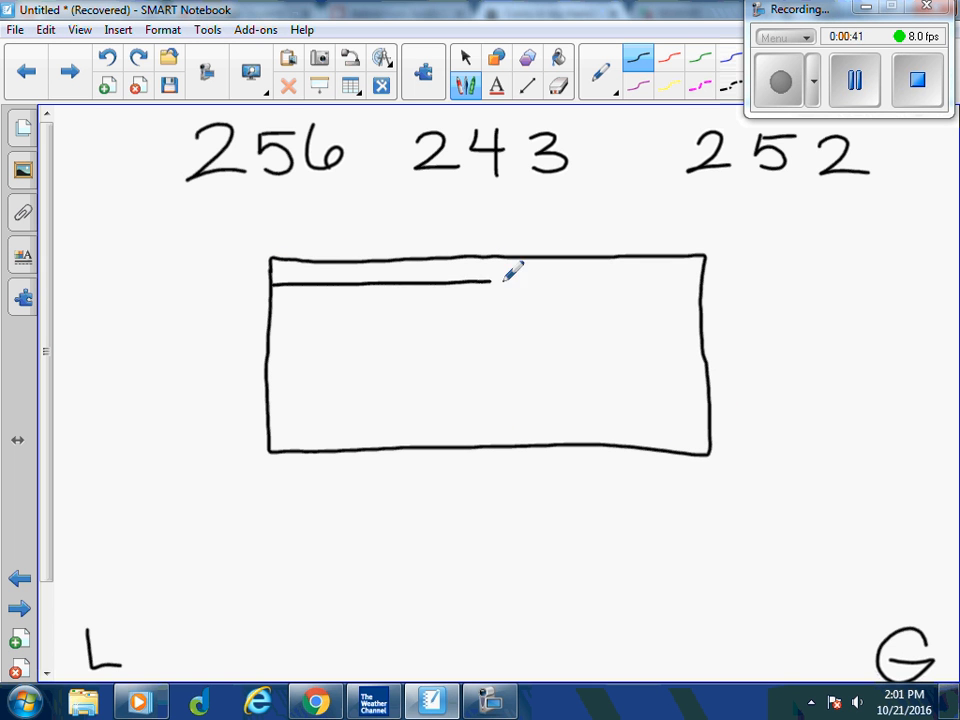
left_click_drag(490, 278, 710, 270)
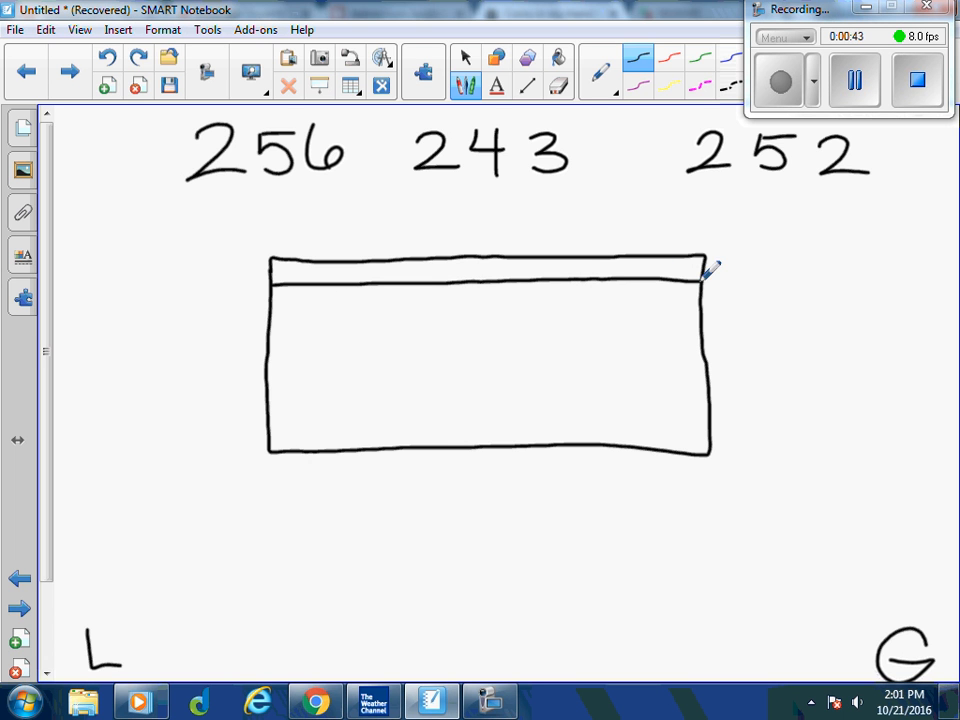
left_click_drag(408, 270, 418, 444)
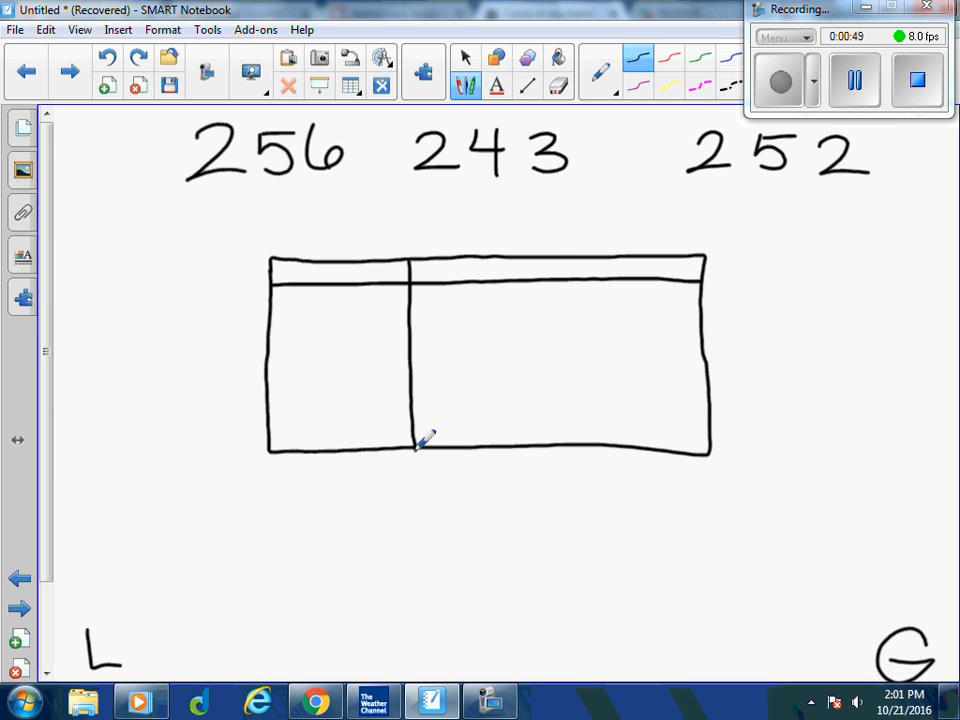
left_click_drag(552, 264, 556, 450)
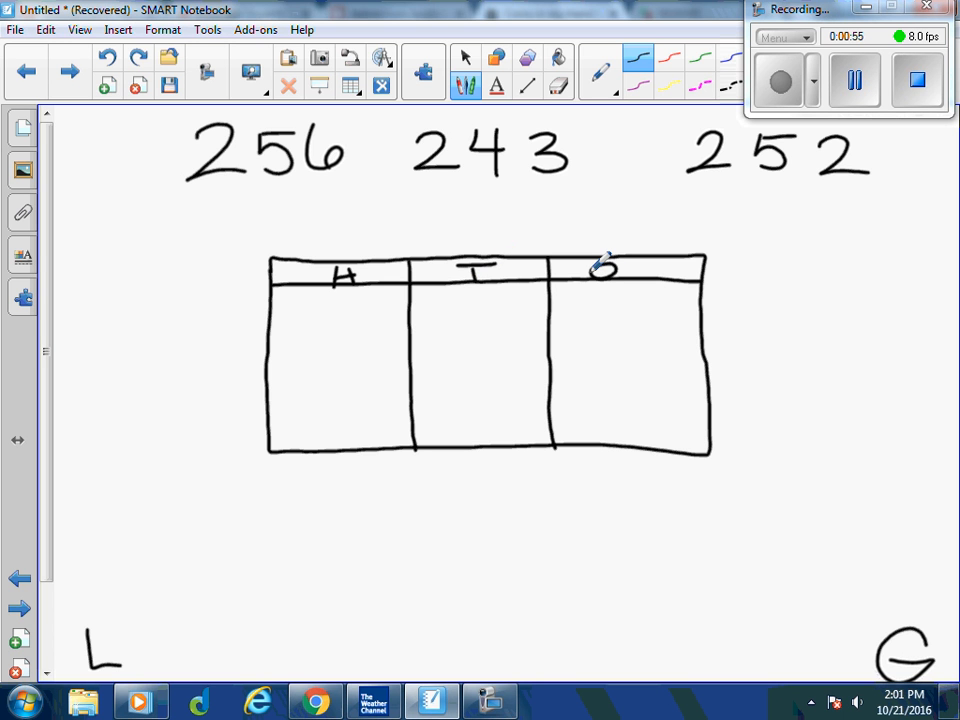
left_click_drag(276, 332, 324, 330)
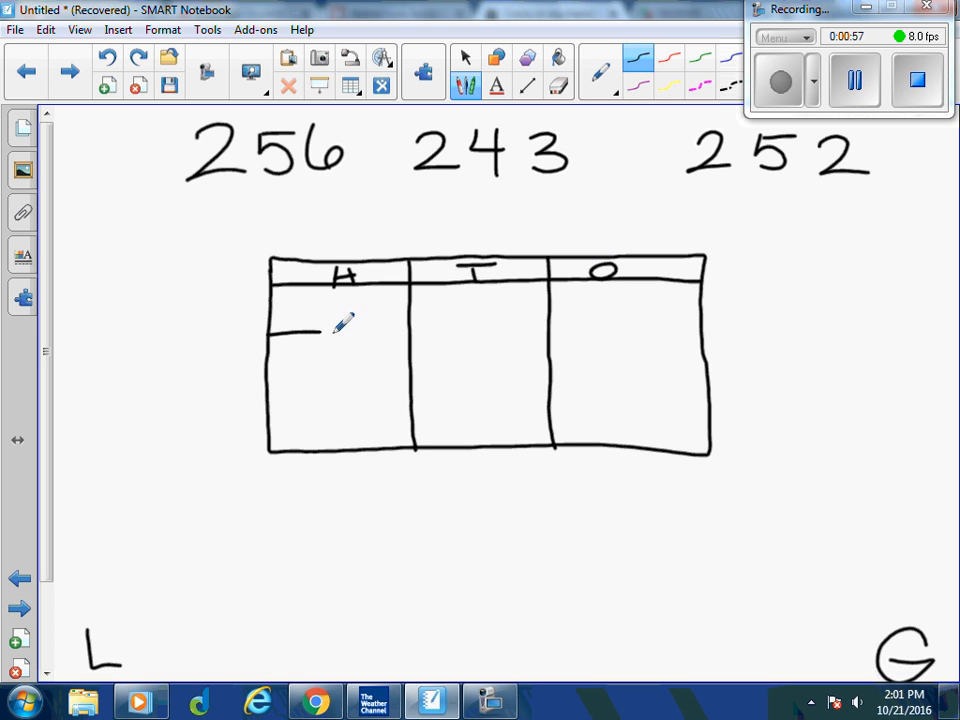
Draw row lines and write 2-5-6, 2-4-3 and 2-5-2 into the H, T, O columns.
left_click_drag(264, 330, 700, 328)
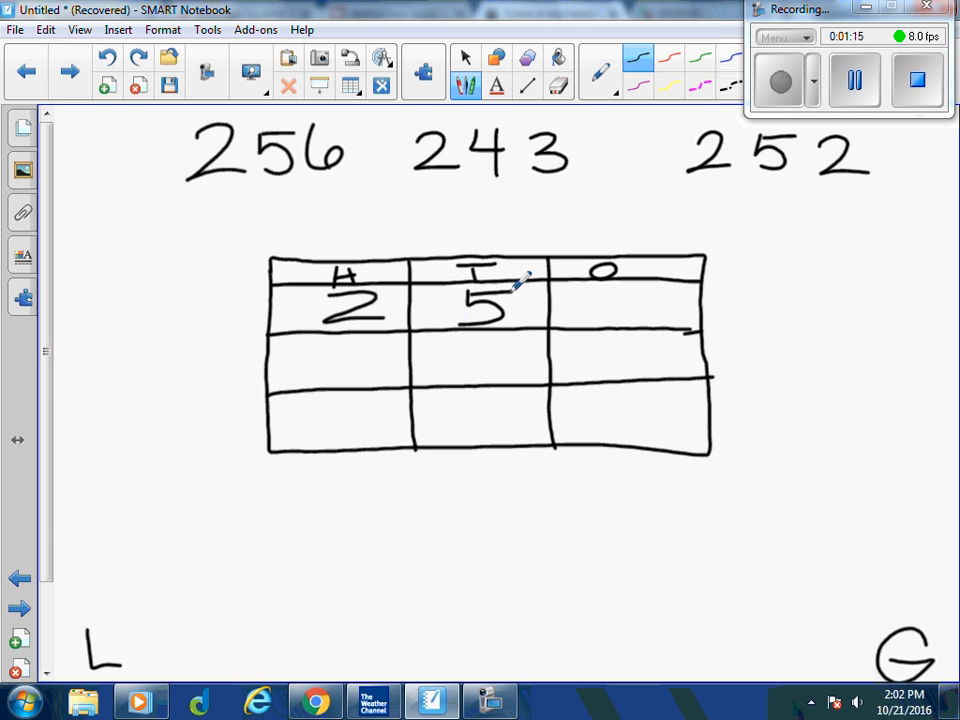
left_click_drag(616, 296, 624, 320)
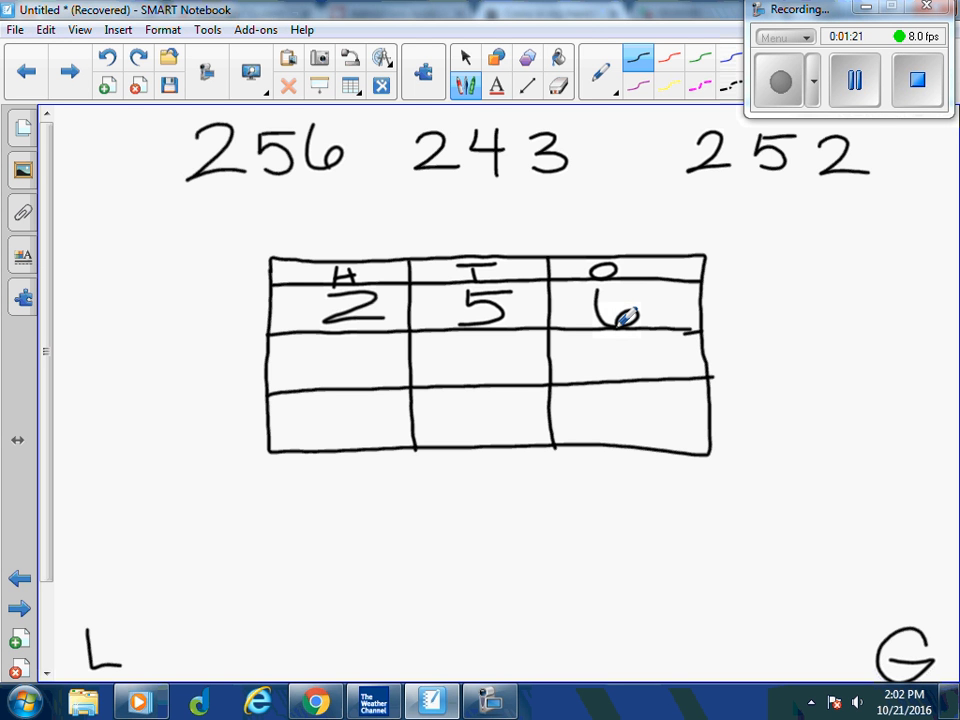
left_click_drag(340, 344, 350, 376)
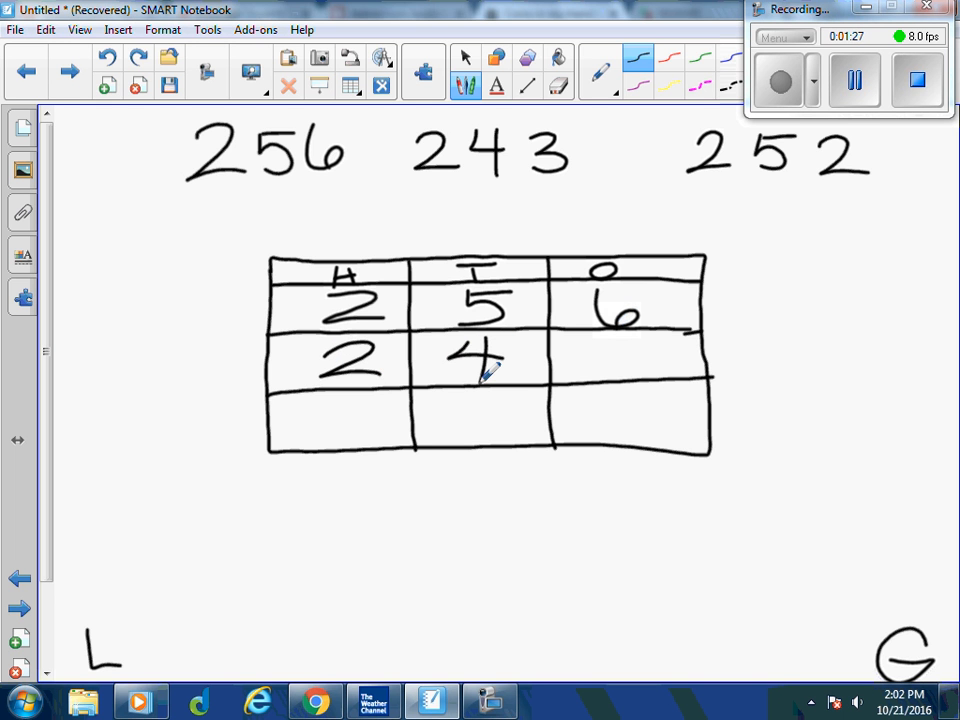
left_click_drag(600, 344, 616, 376)
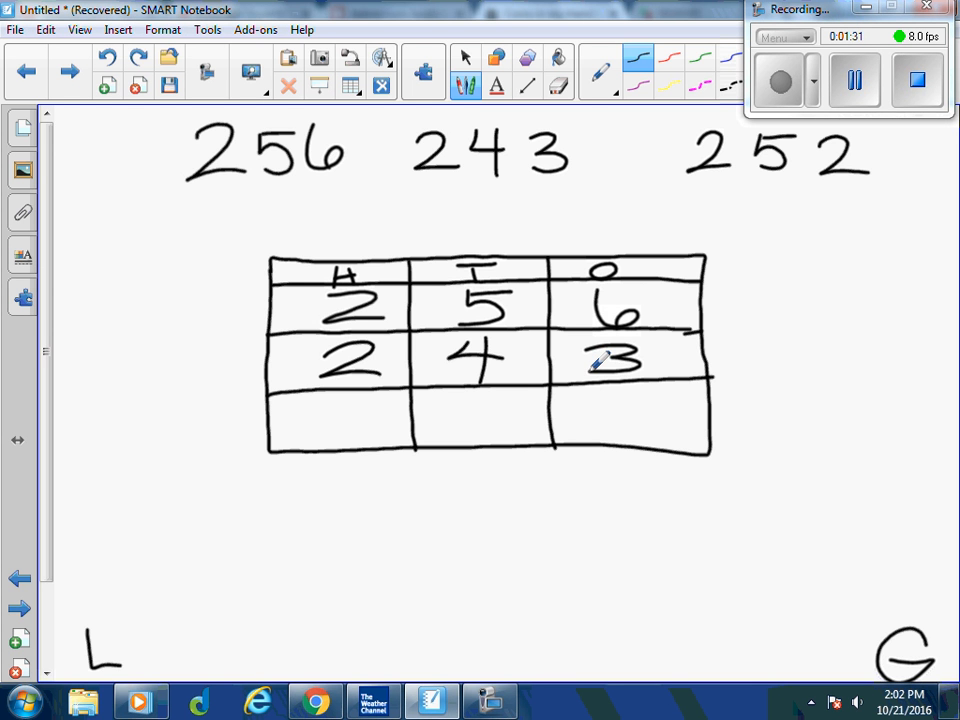
left_click_drag(330, 400, 370, 444)
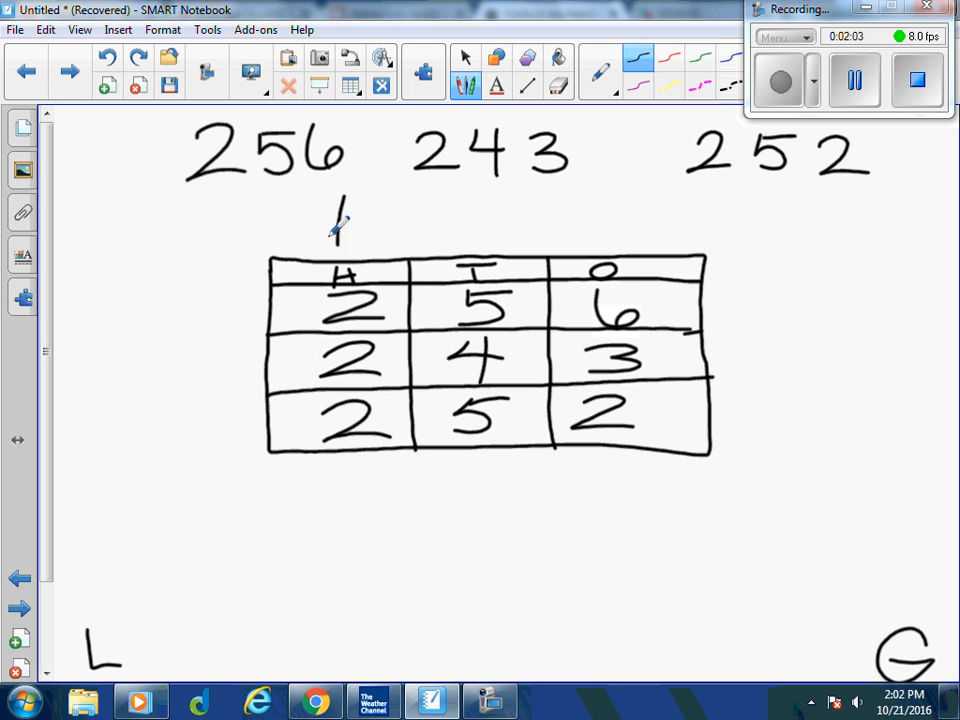
Point an arrow at H, mark the matching 2s, and curve an arrow over to the T column.
left_click_drag(340, 216, 350, 240)
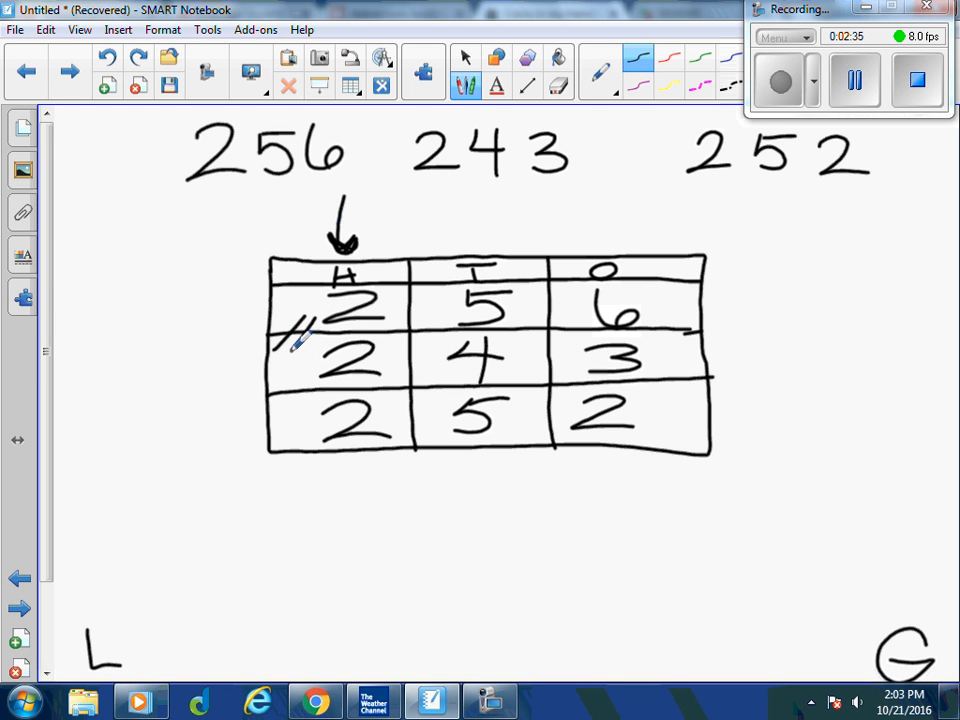
left_click_drag(290, 396, 316, 420)
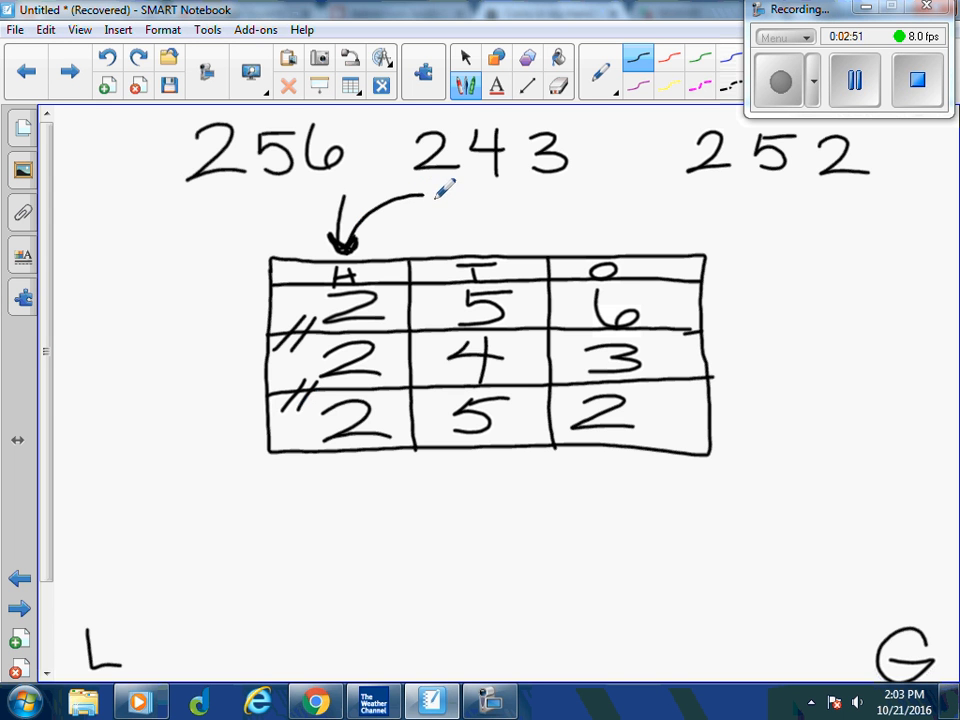
left_click_drag(420, 196, 470, 236)
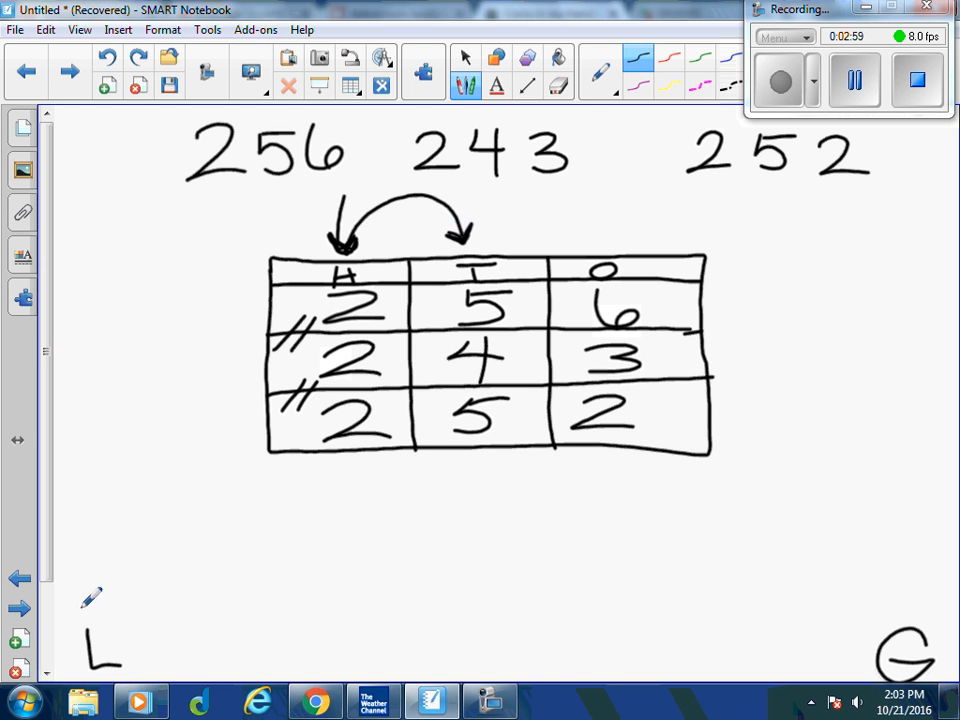
Draw the number line and write 243 above its left tick as the least number.
left_click_drag(90, 596, 810, 588)
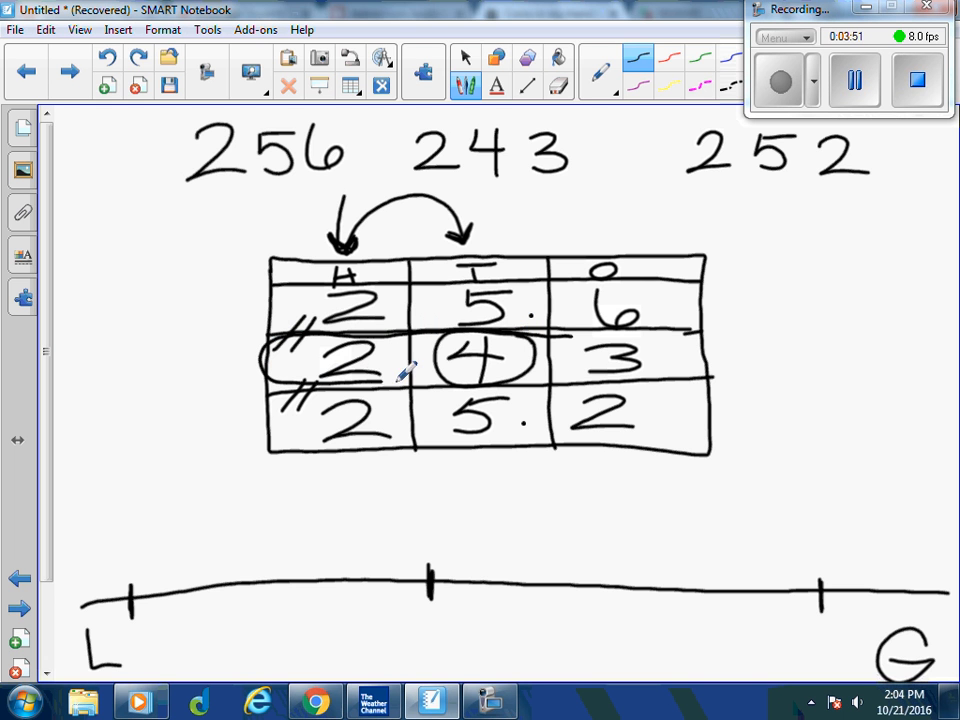
left_click_drag(540, 340, 680, 376)
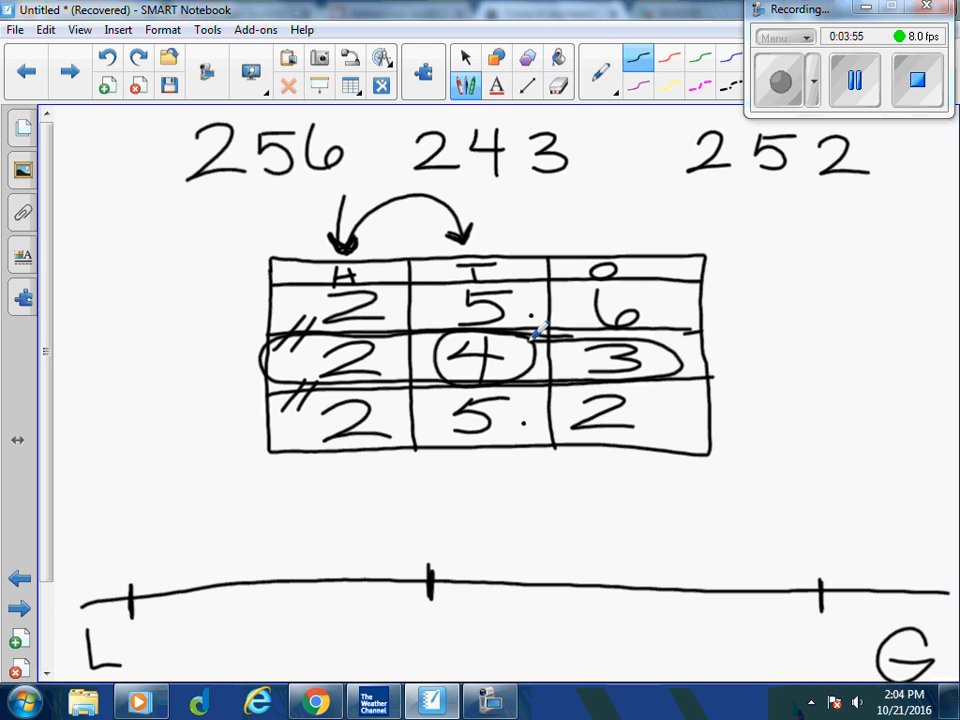
left_click_drag(96, 660, 120, 660)
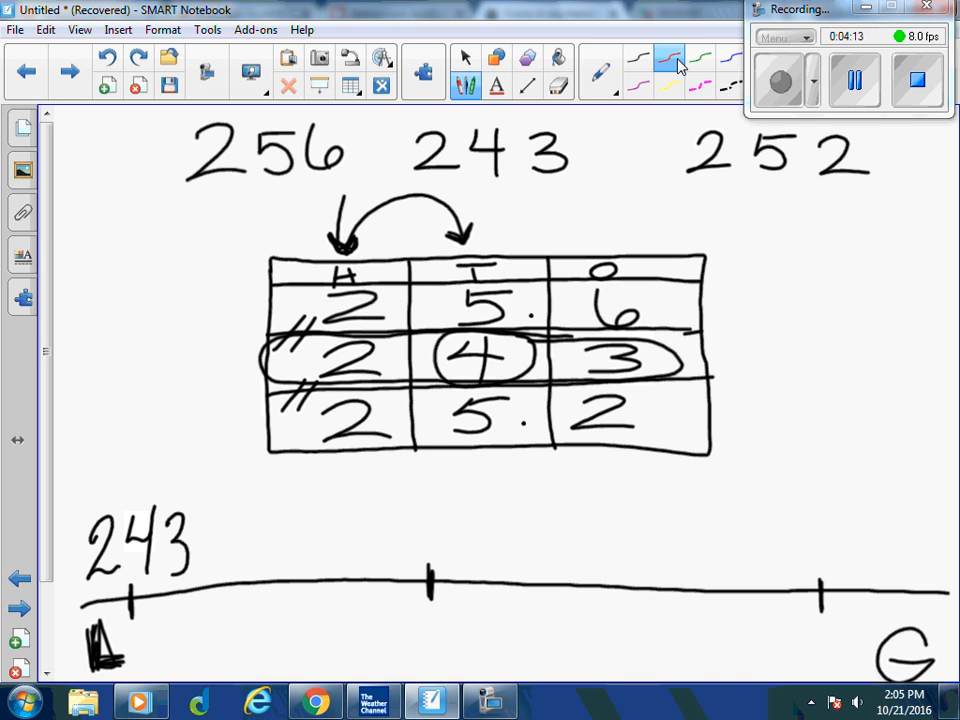
Strike through the 243 row in red and label it L for least.
left_click_drag(230, 368, 700, 360)
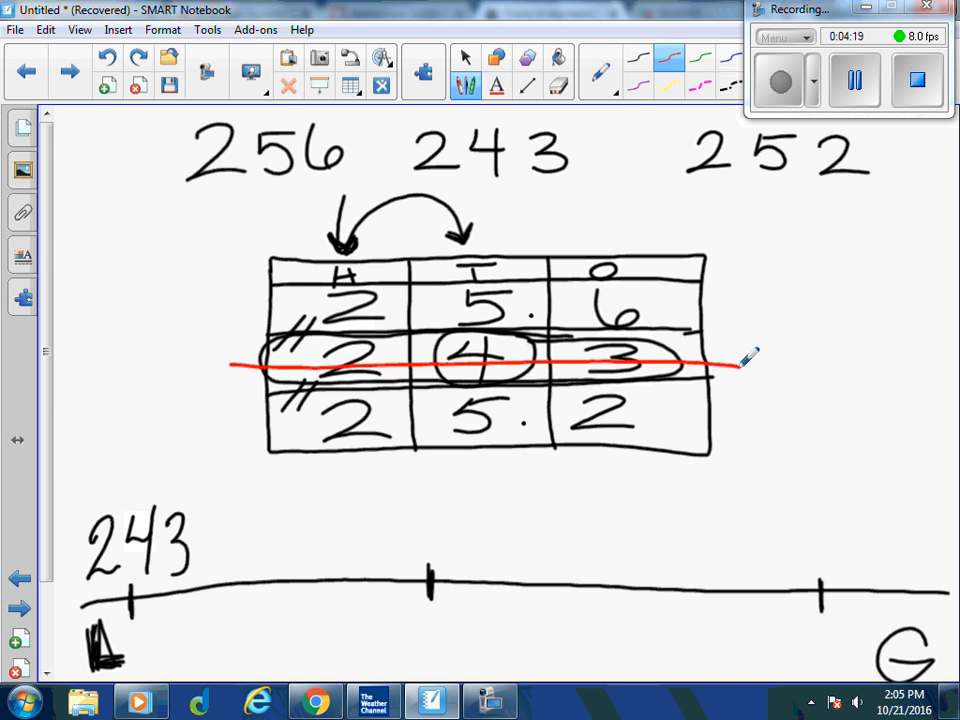
left_click_drag(764, 344, 796, 376)
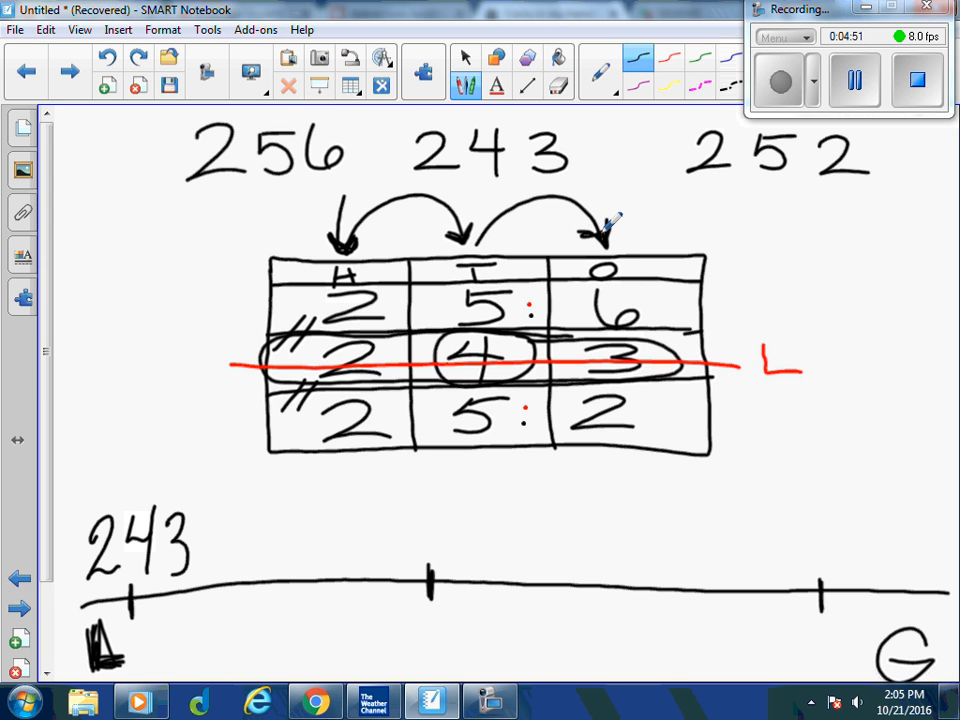
mouse_move(510, 320)
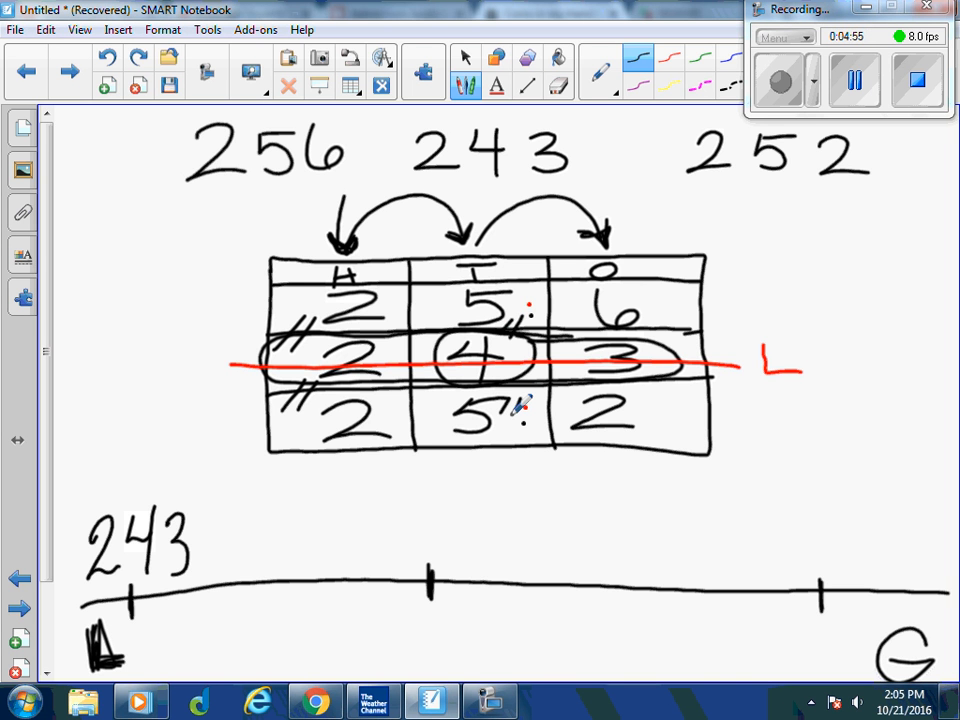
mouse_move(664, 304)
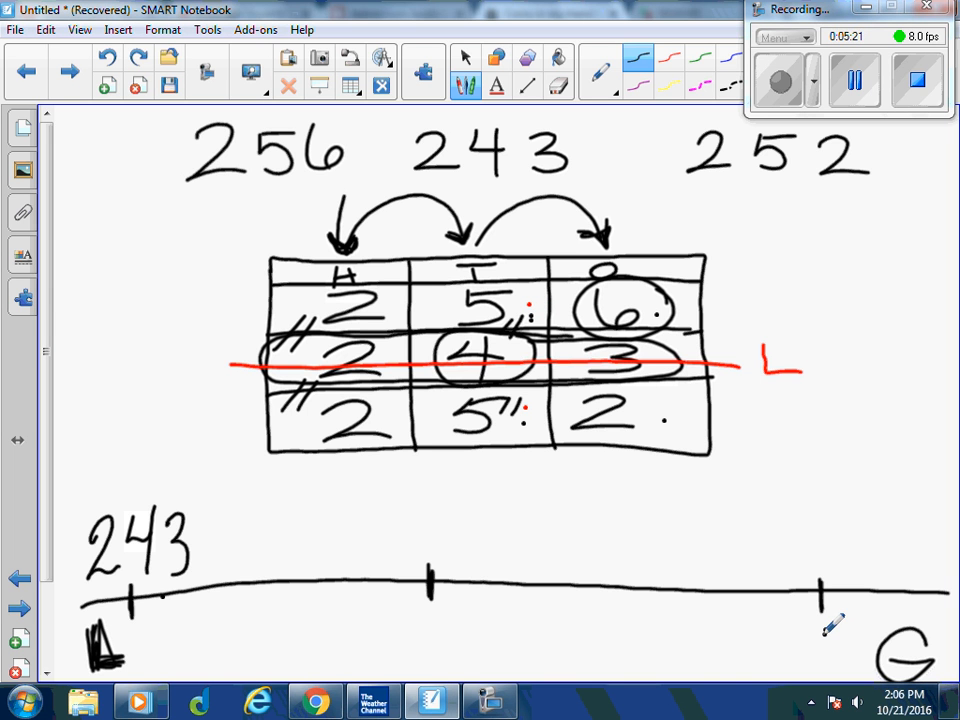
Draw an arrow from the circled 6 and label the 256 row G for greatest.
left_click_drag(700, 308, 764, 308)
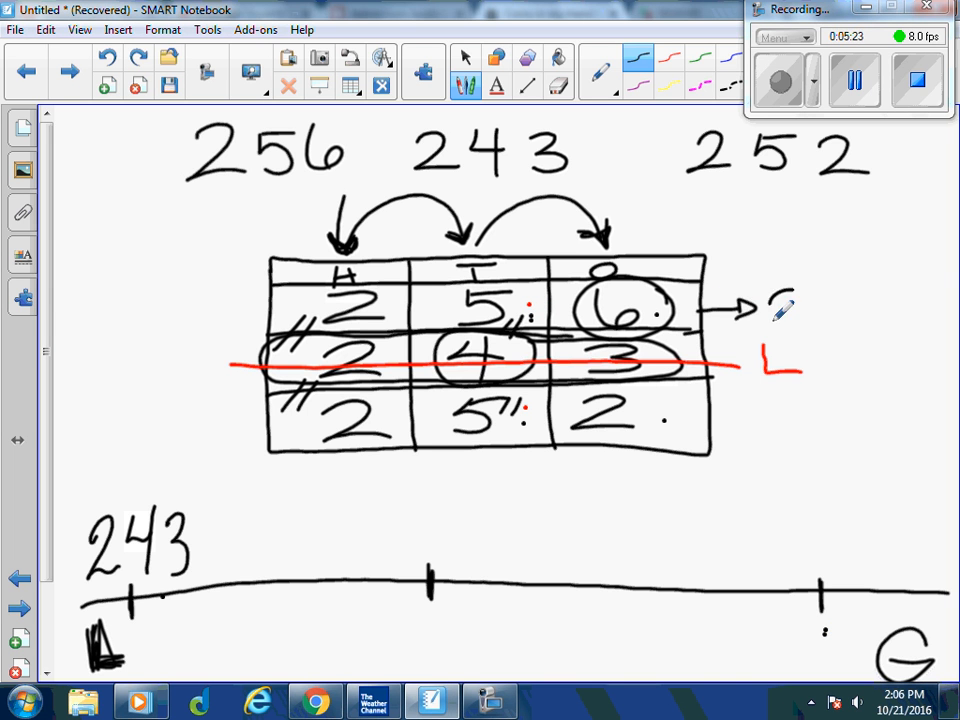
left_click_drag(770, 300, 800, 324)
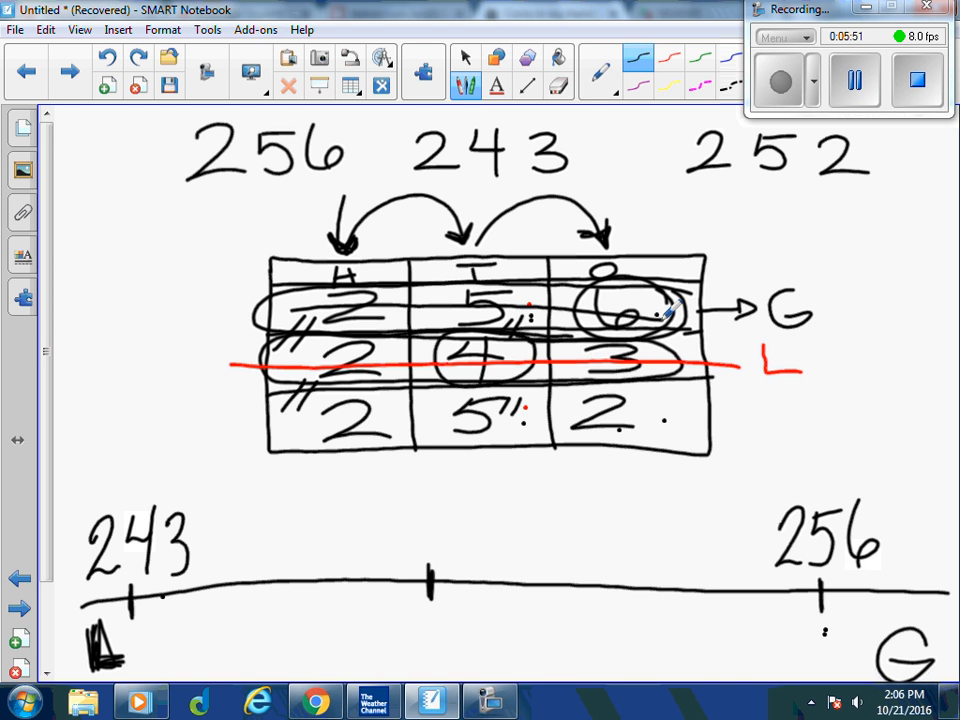
mouse_move(684, 414)
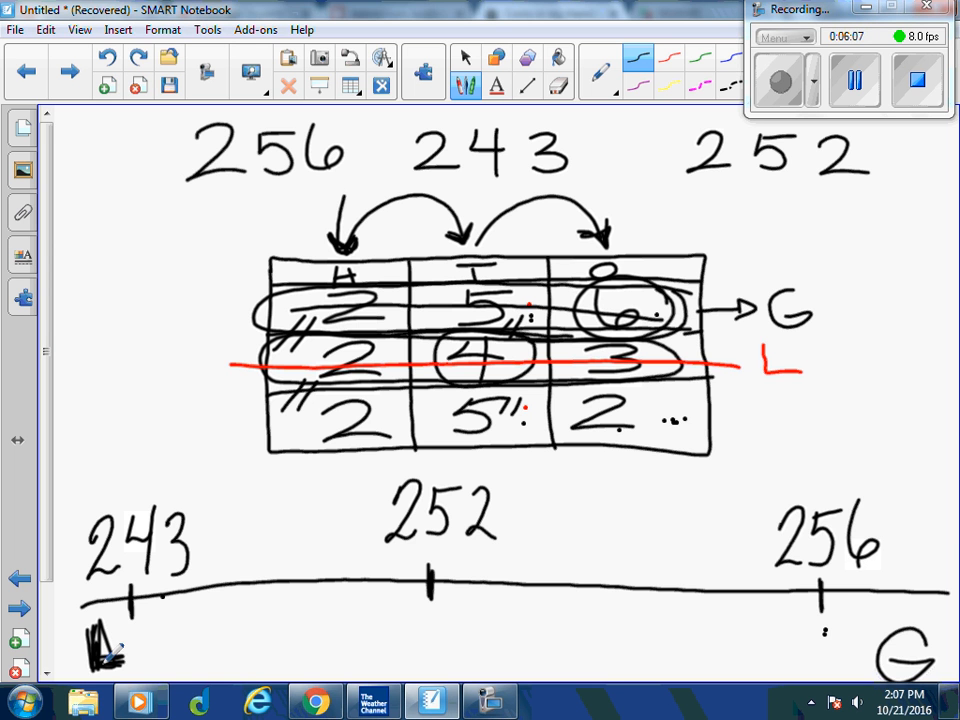
Write 252 above the middle tick of the number line.
left_click(904, 696)
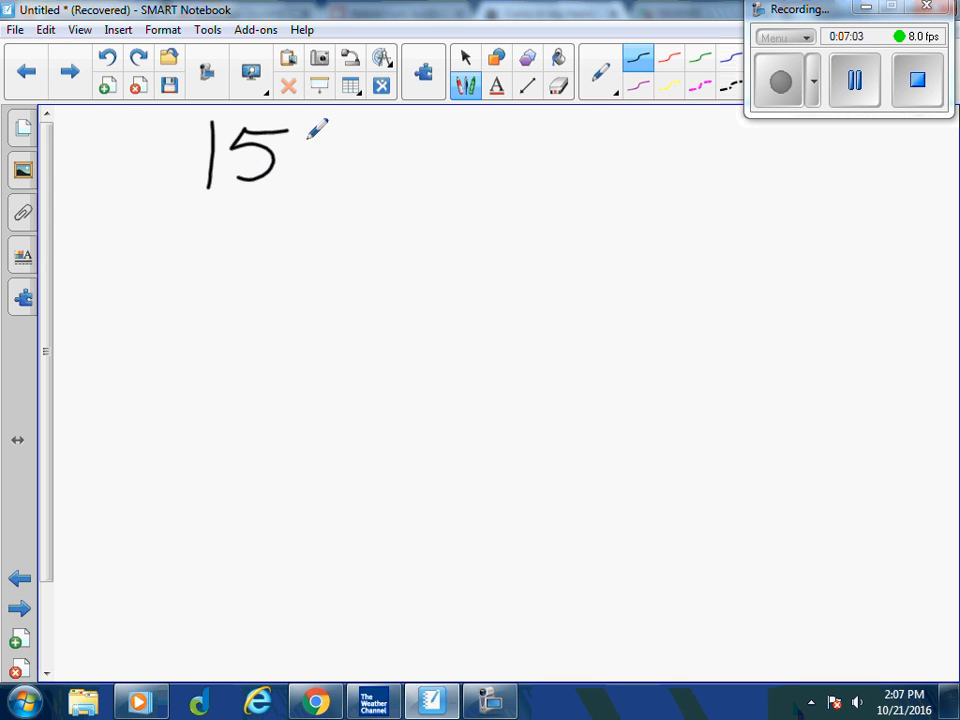
Write the practice numbers 153, 167 and 151 across the top of the new page.
left_click_drag(304, 140, 320, 176)
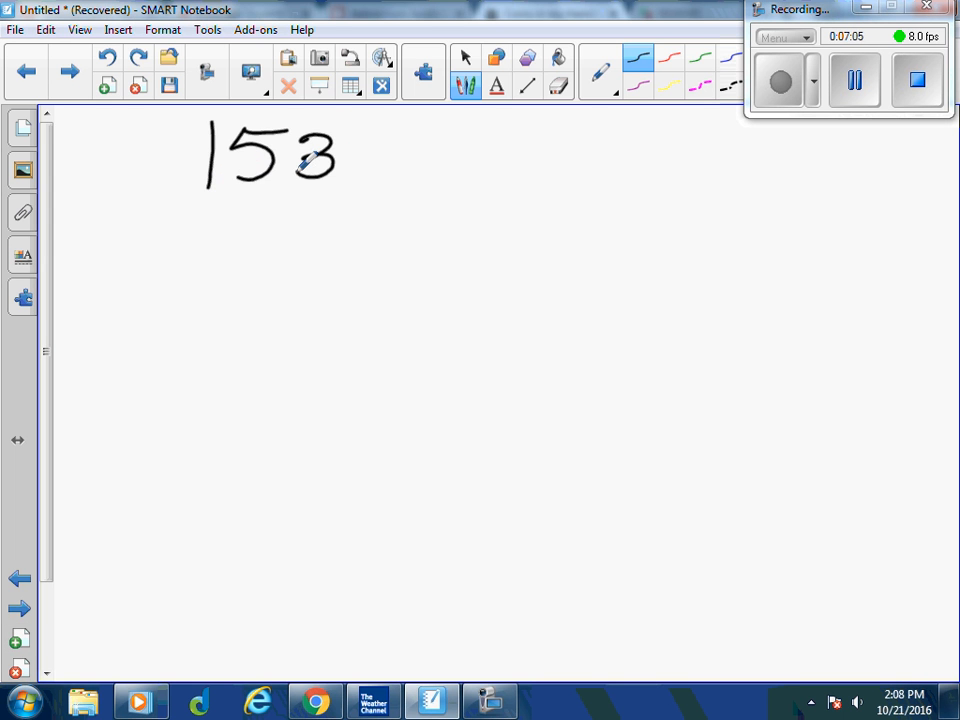
mouse_move(464, 114)
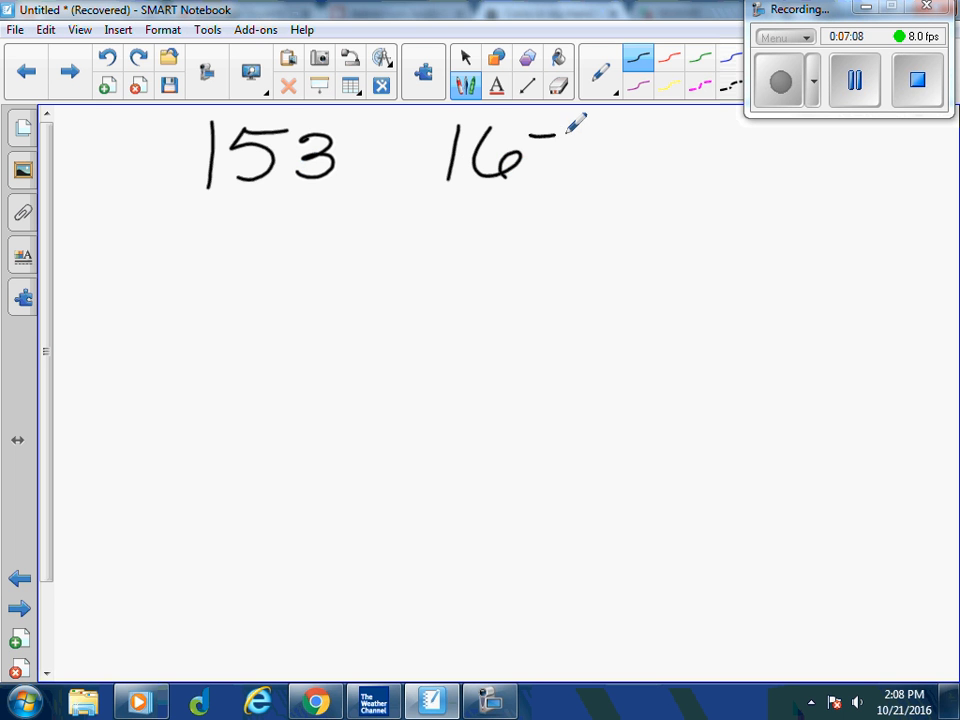
left_click_drag(576, 120, 556, 184)
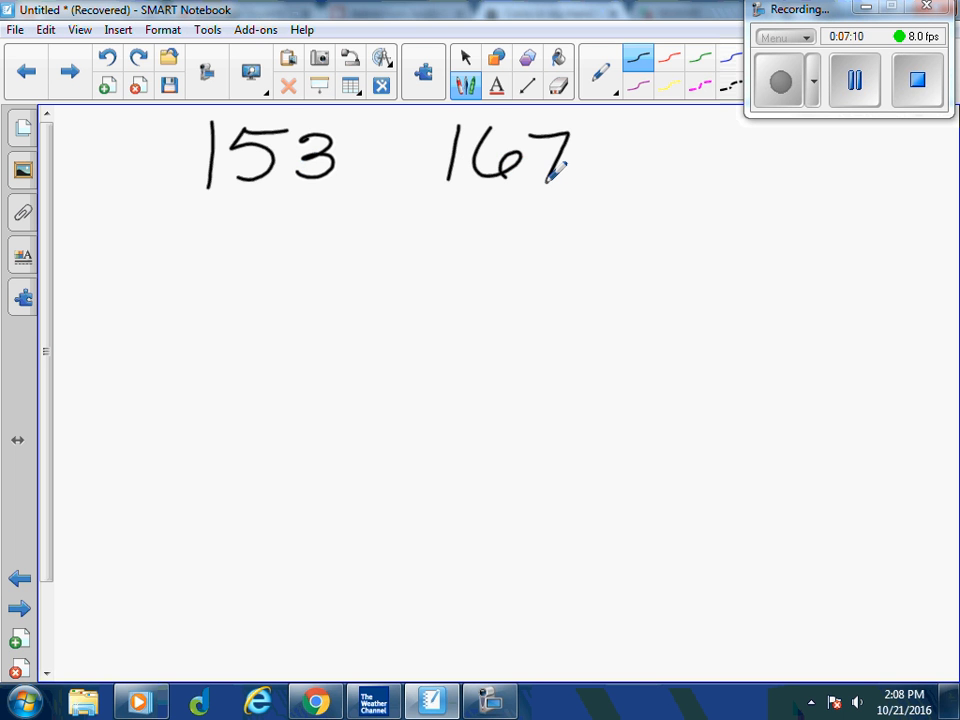
left_click_drag(710, 130, 690, 184)
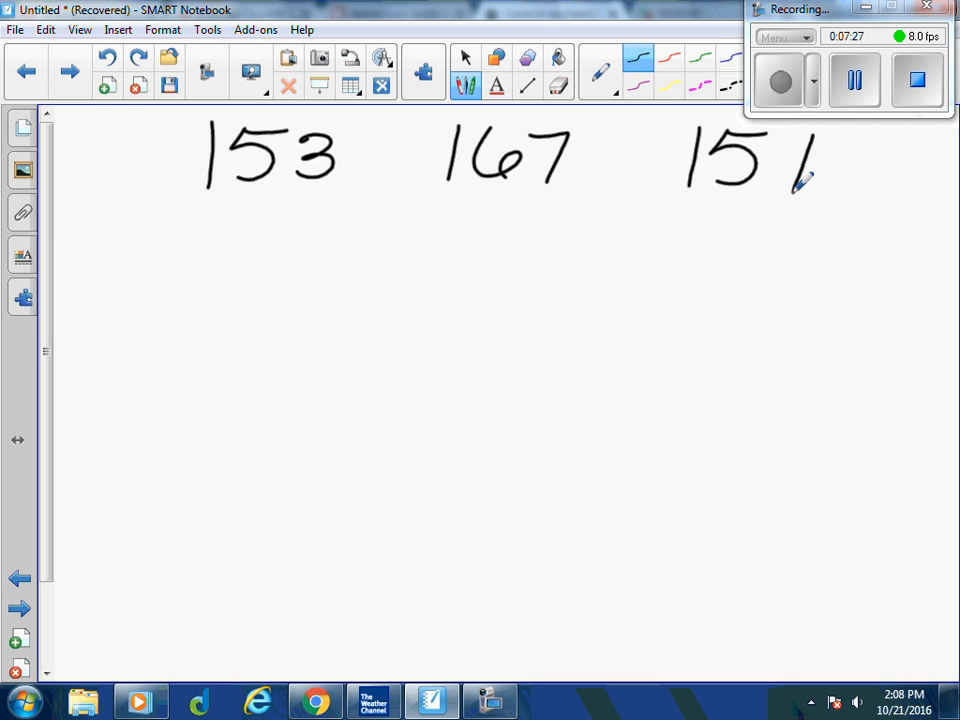
Write L in the bottom-left corner and G in the bottom-right corner.
left_click_drag(96, 576, 150, 636)
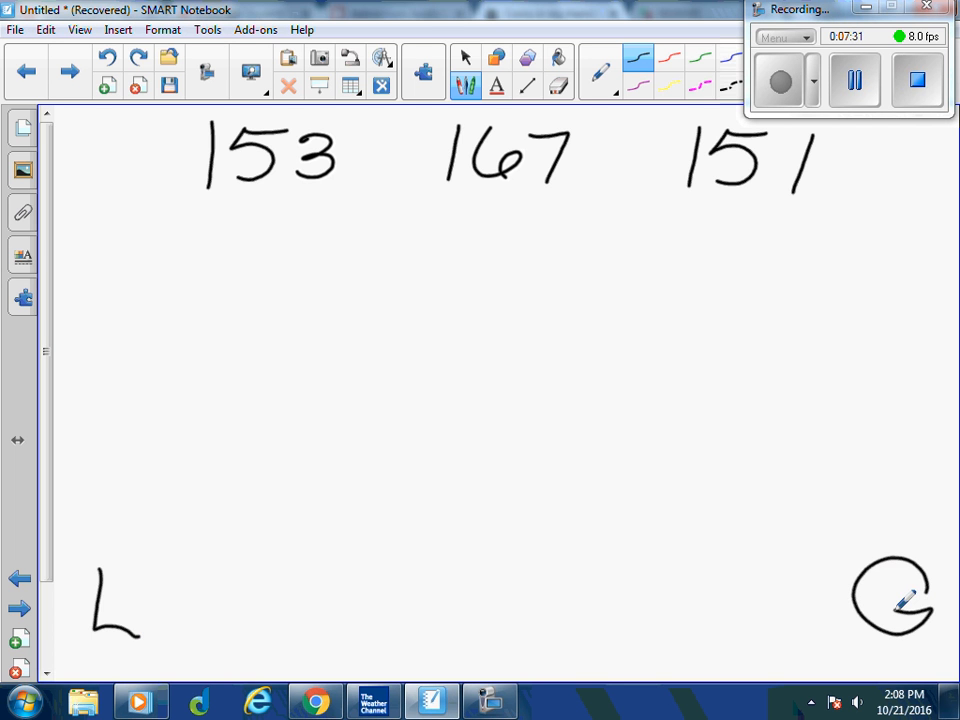
mouse_move(900, 136)
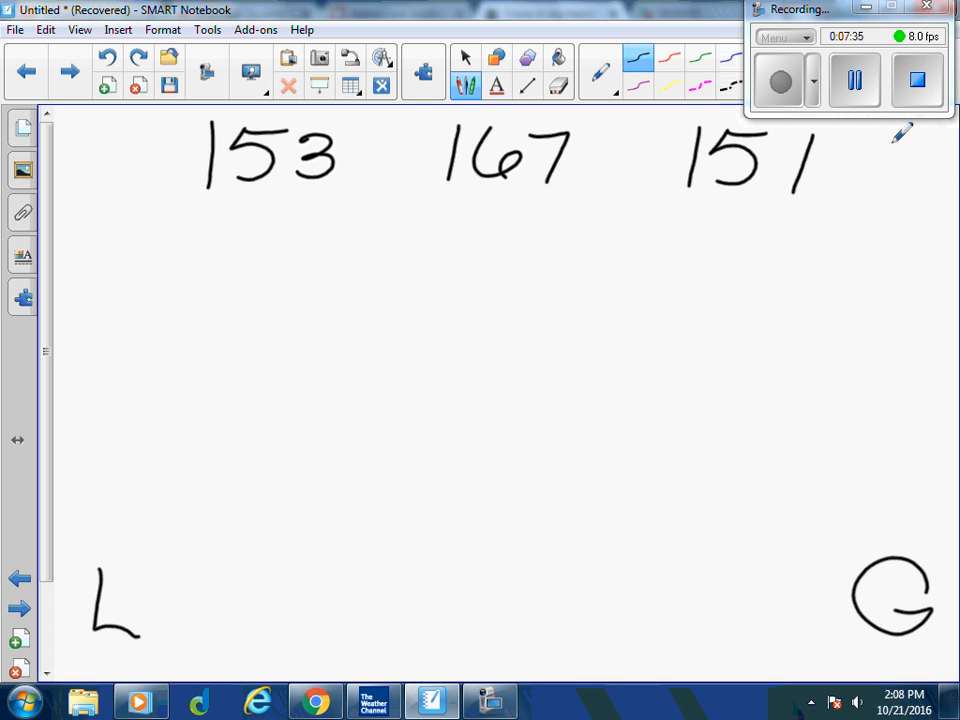